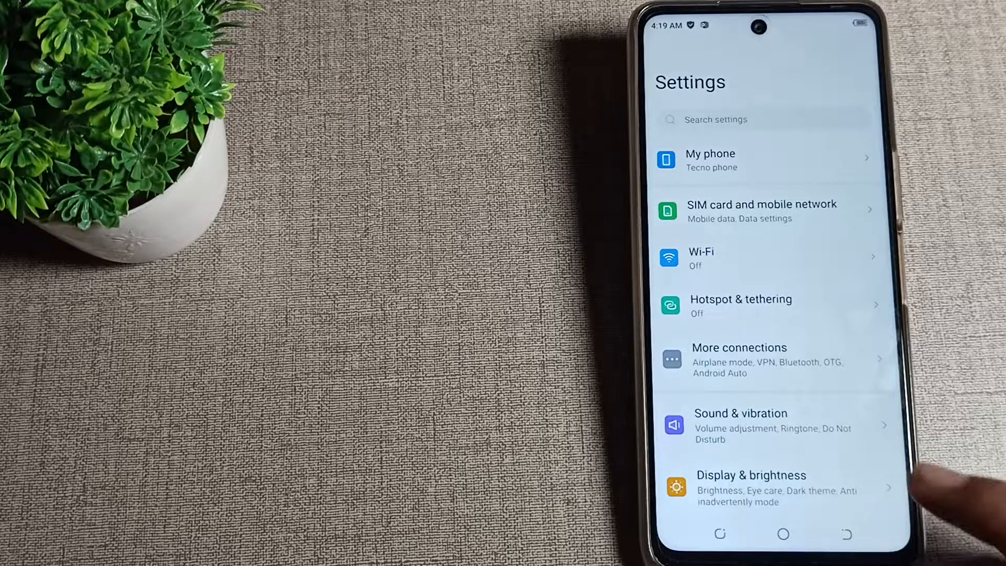
# - Browse the Settings list down to System and return to the home screen
pyautogui.scroll(-3)
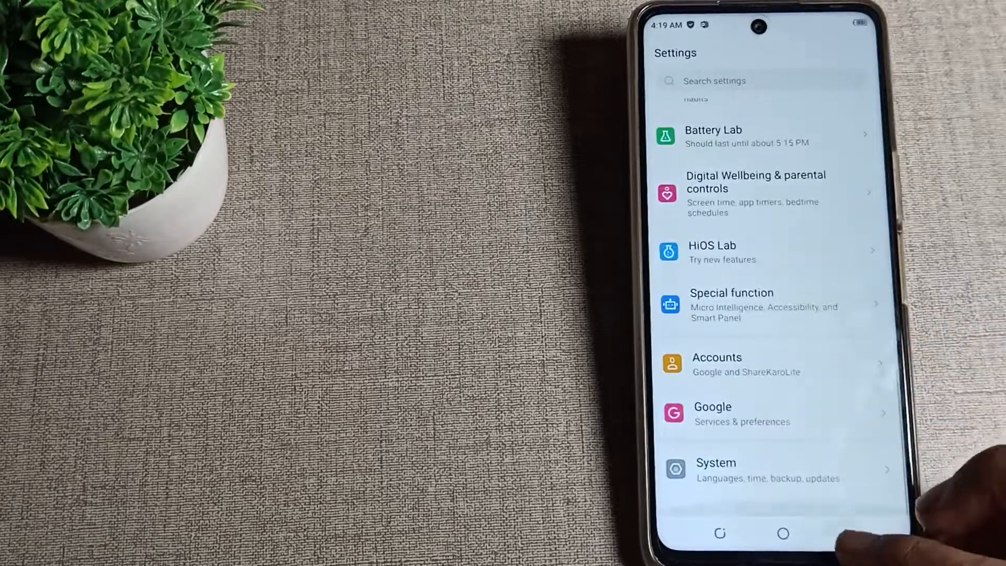
pyautogui.click(781, 533)
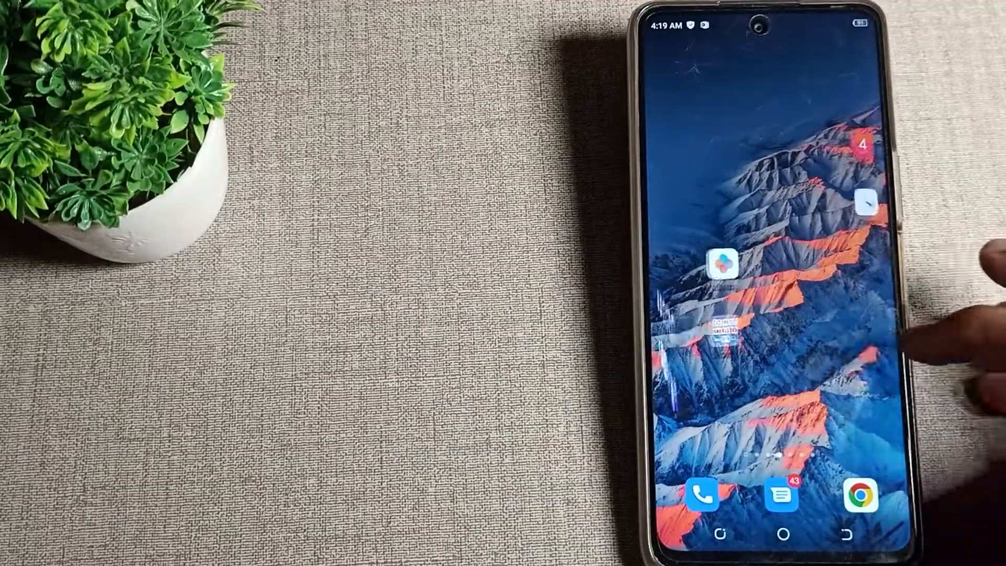
# - Reopen Settings from the app drawer and scroll the list past Privacy toward More connections
pyautogui.scroll(3)
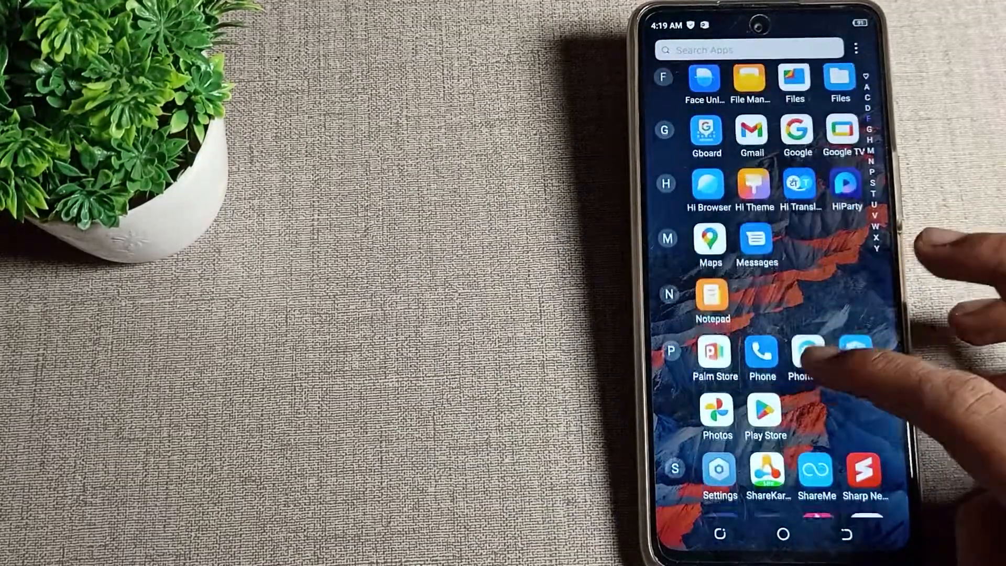
pyautogui.click(718, 473)
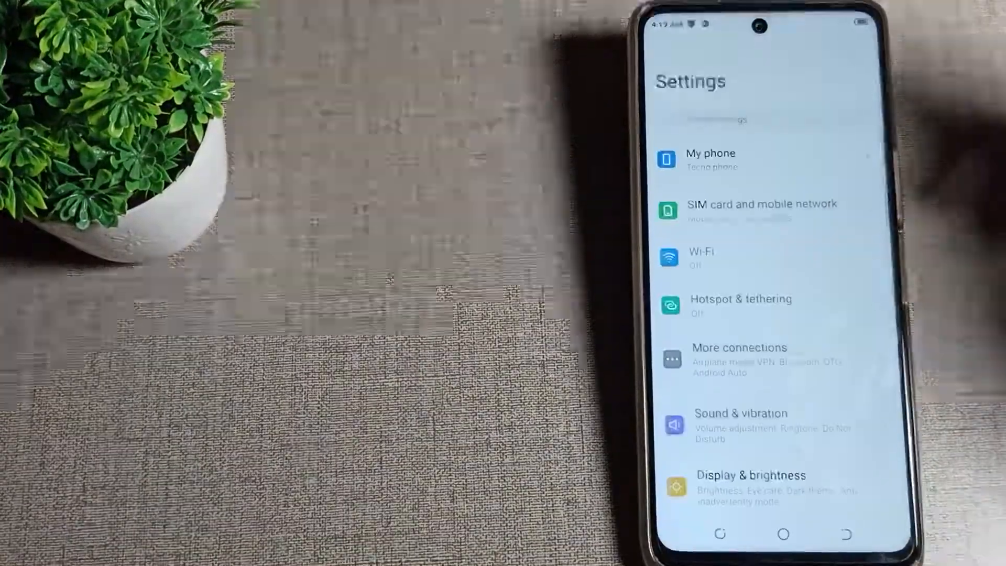
pyautogui.scroll(-3)
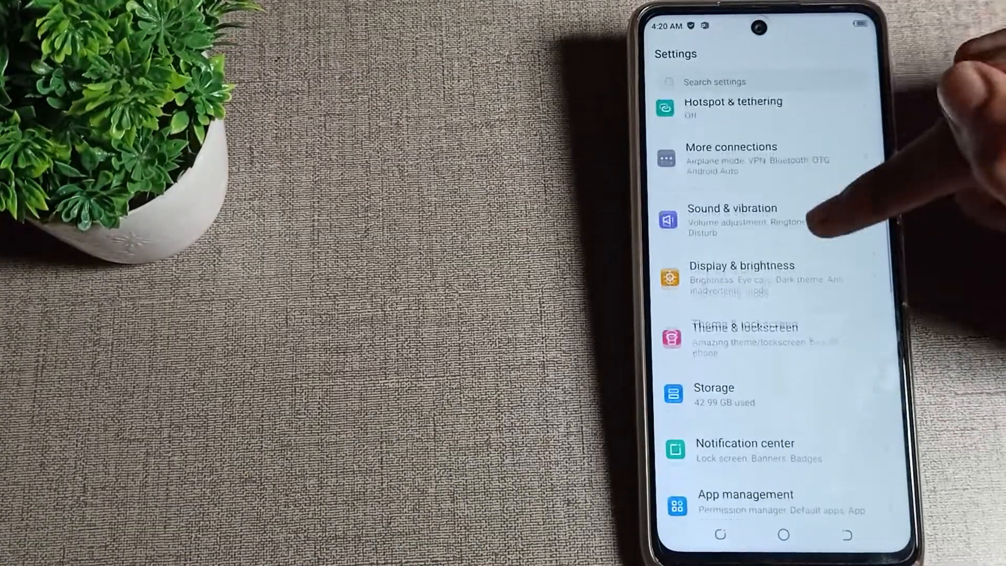
pyautogui.scroll(-3)
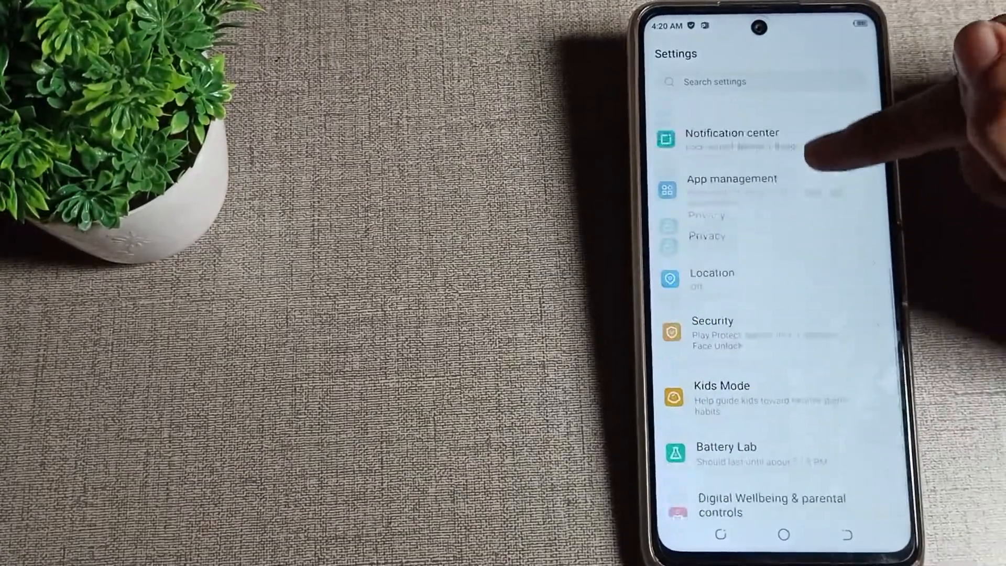
pyautogui.scroll(-3)
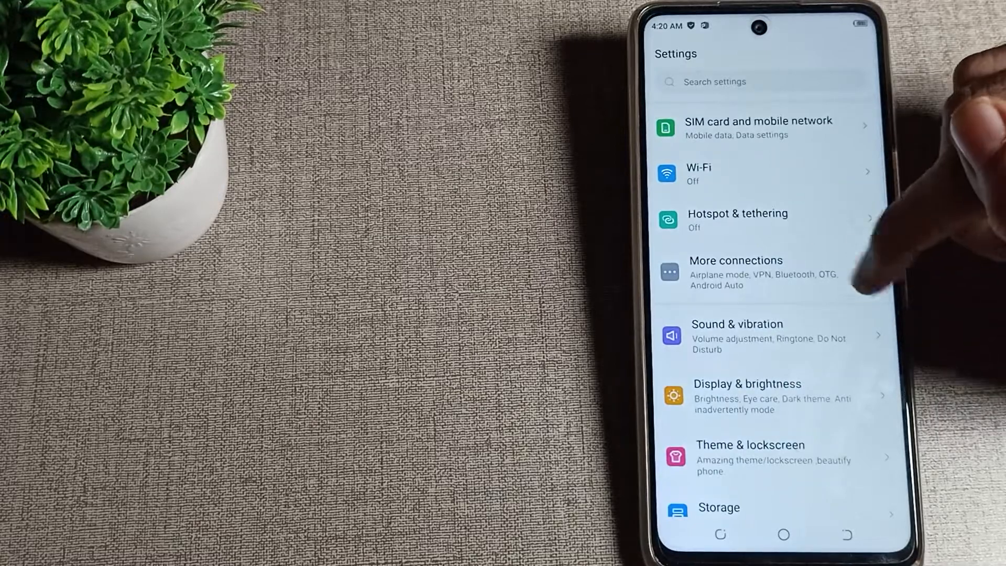
# - Switch Airplane mode on under More connections, then launch Files by Google
pyautogui.click(736, 273)
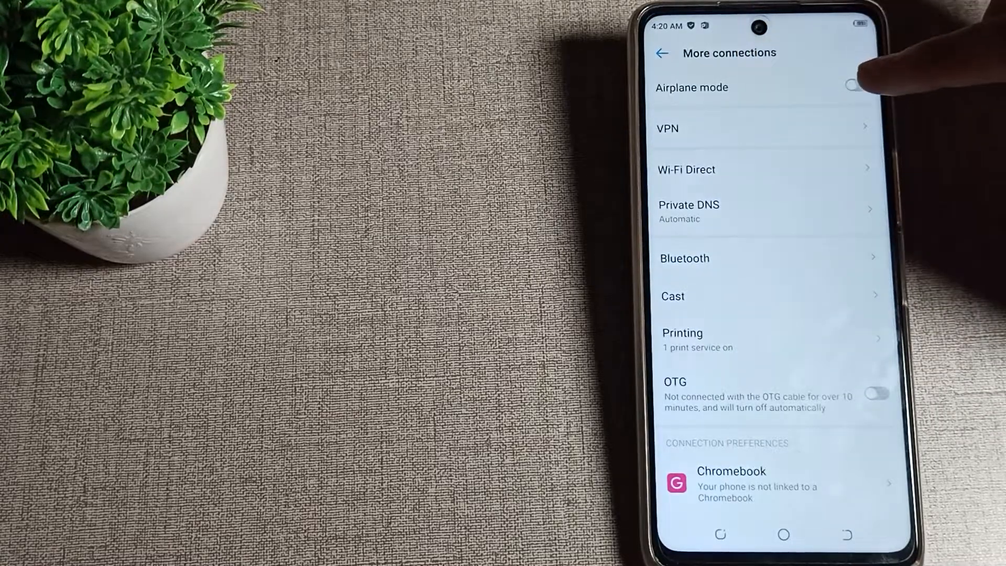
pyautogui.click(856, 84)
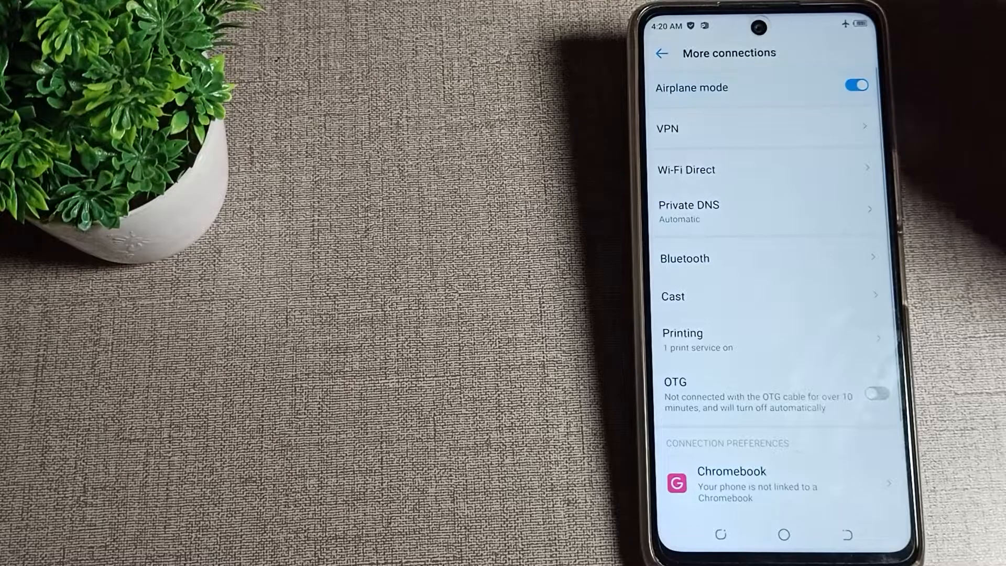
pyautogui.click(660, 52)
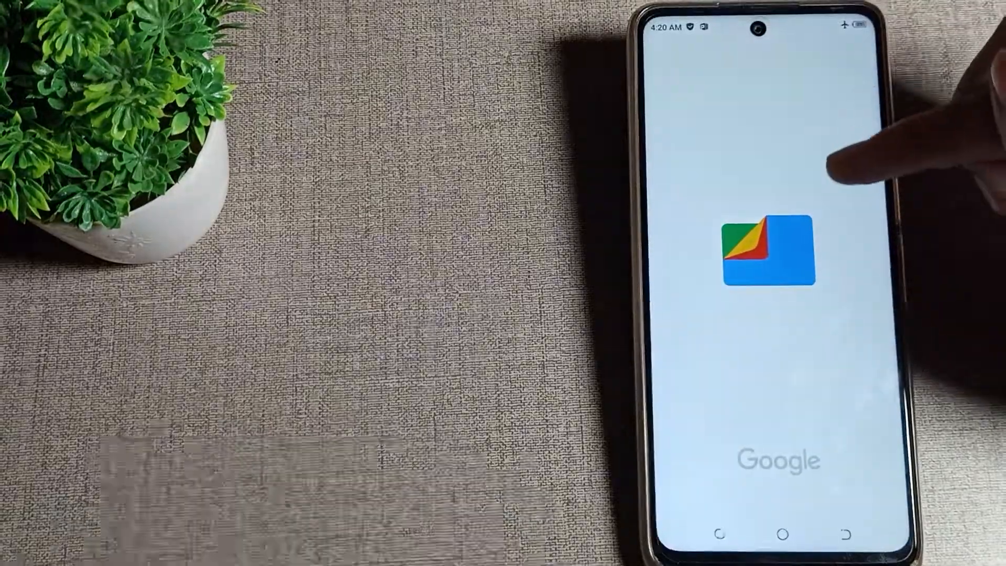
# - Clear Files by Google from recent apps and land on the home screen, airplane mode still on
pyautogui.click(765, 250)
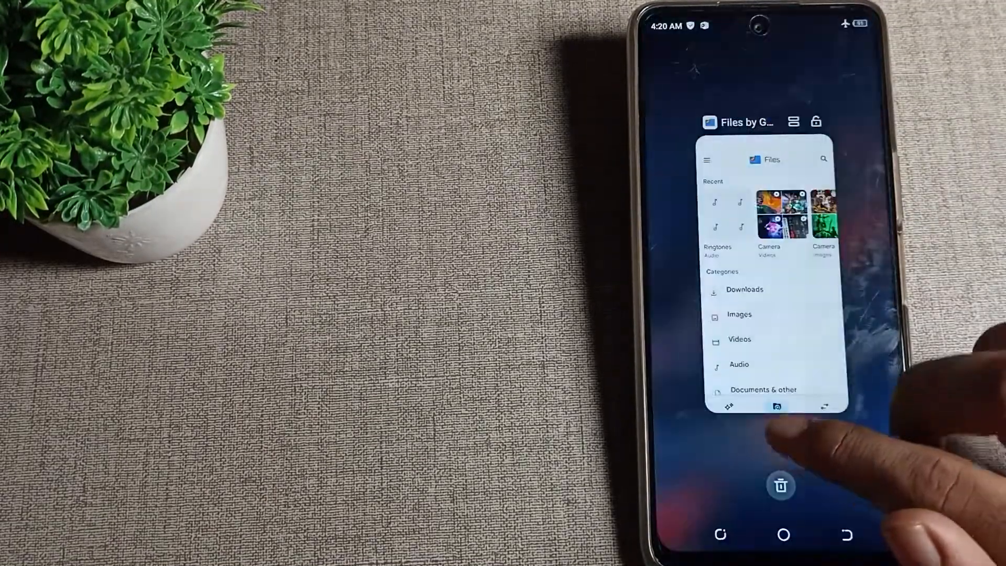
pyautogui.click(782, 534)
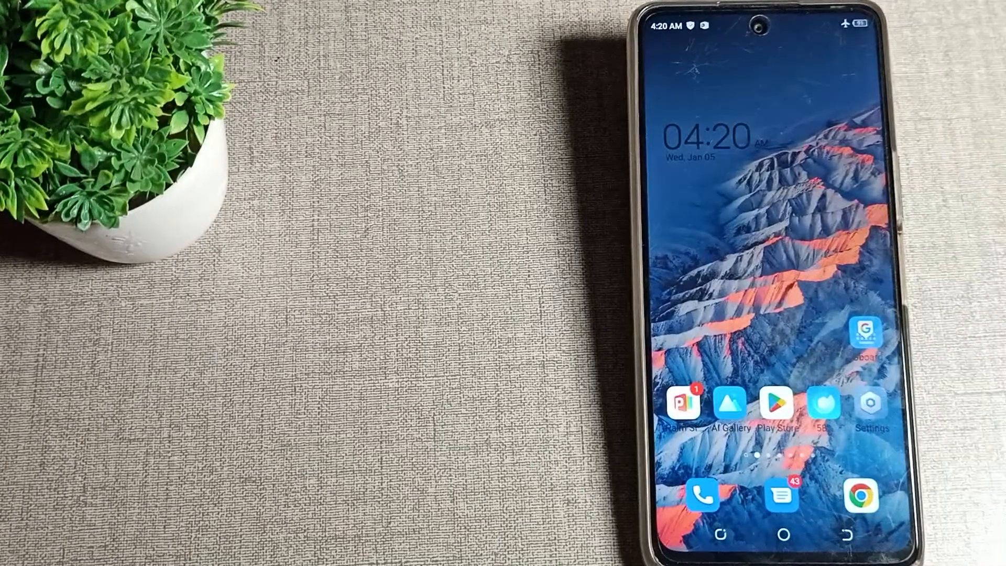